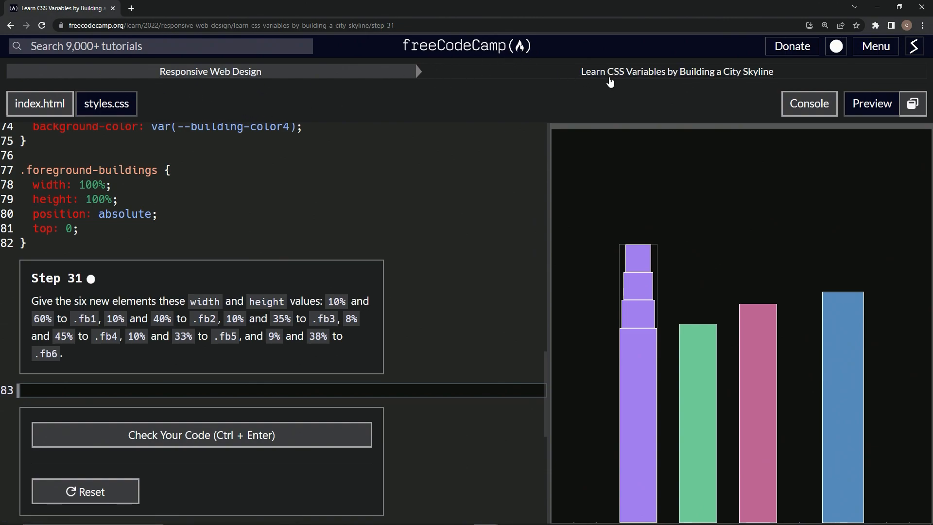
{"action": "mouse_move", "coordinate": [676, 71]}
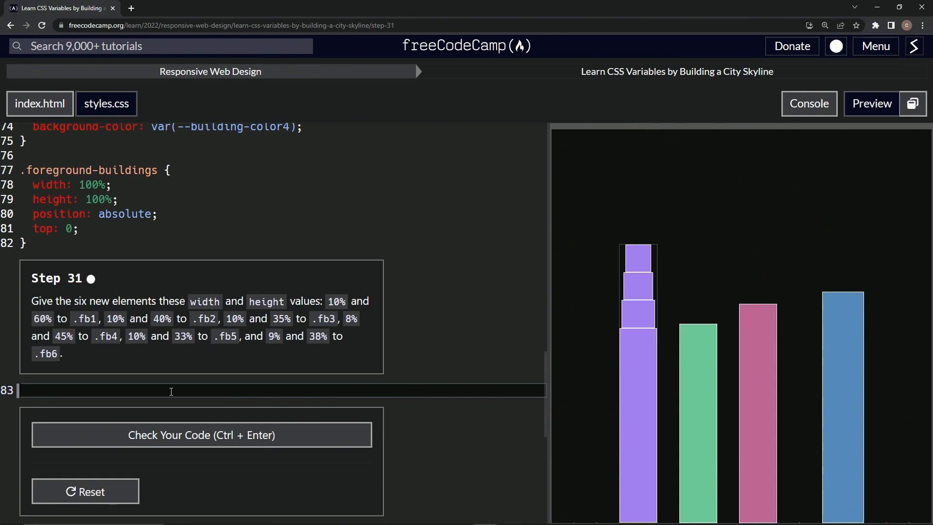
Write a .fb rule on line 83 with width: 10%; and a height line ending in %; awaiting a value
{"action": "type", "text": ".fb"}
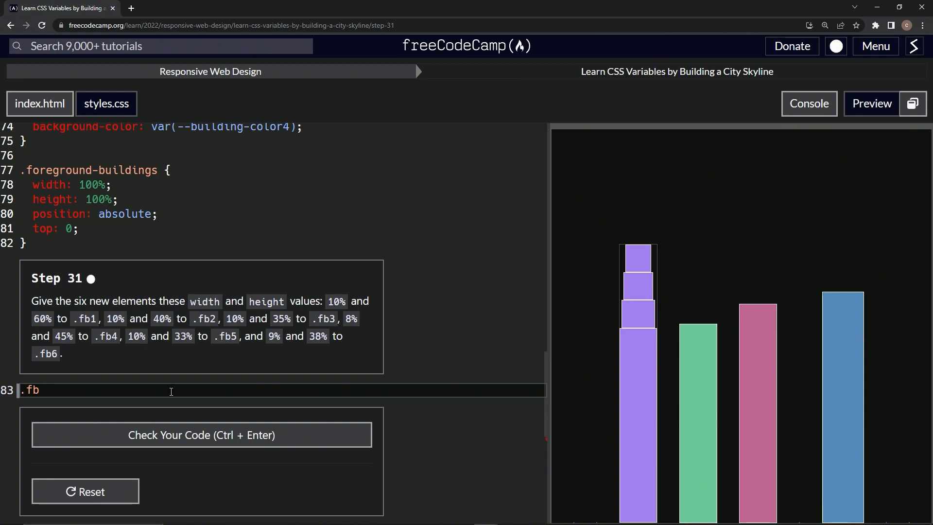
{"action": "type", "text": "{}"}
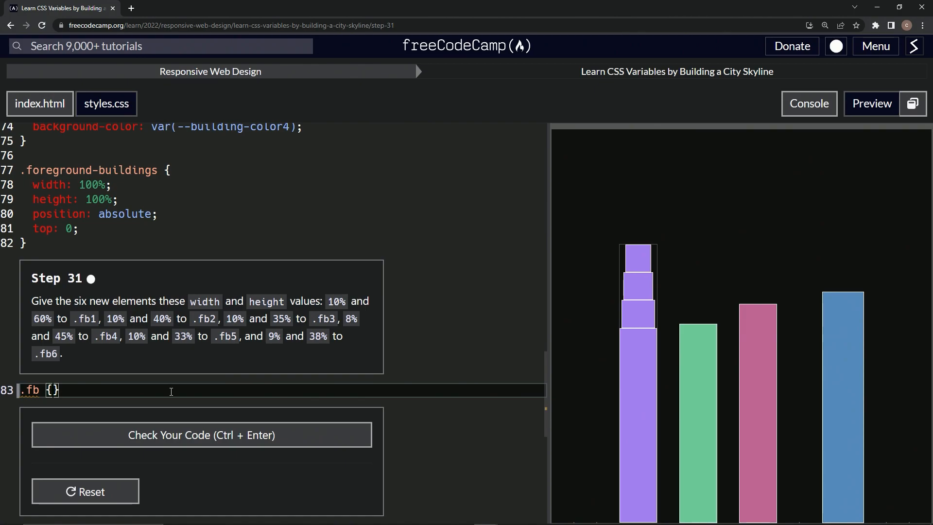
{"action": "key", "text": "enter"}
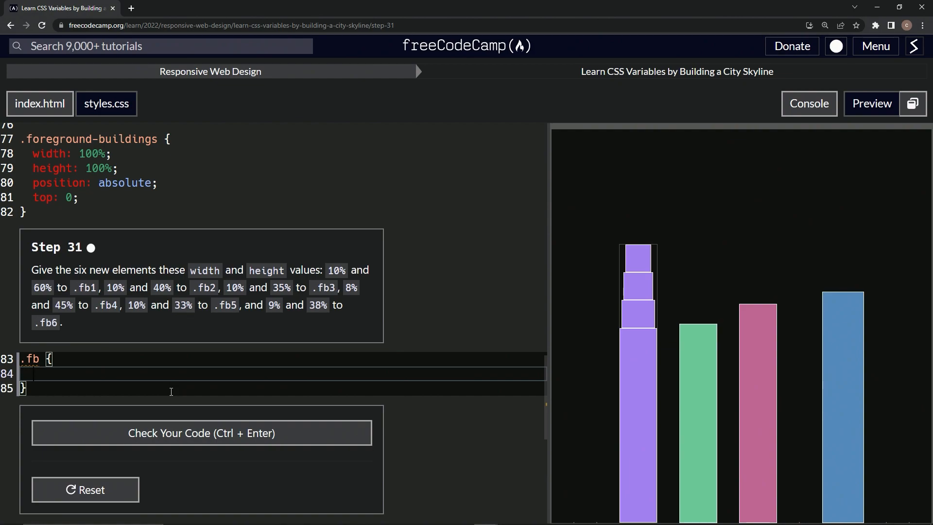
{"action": "type", "text": "width:"}
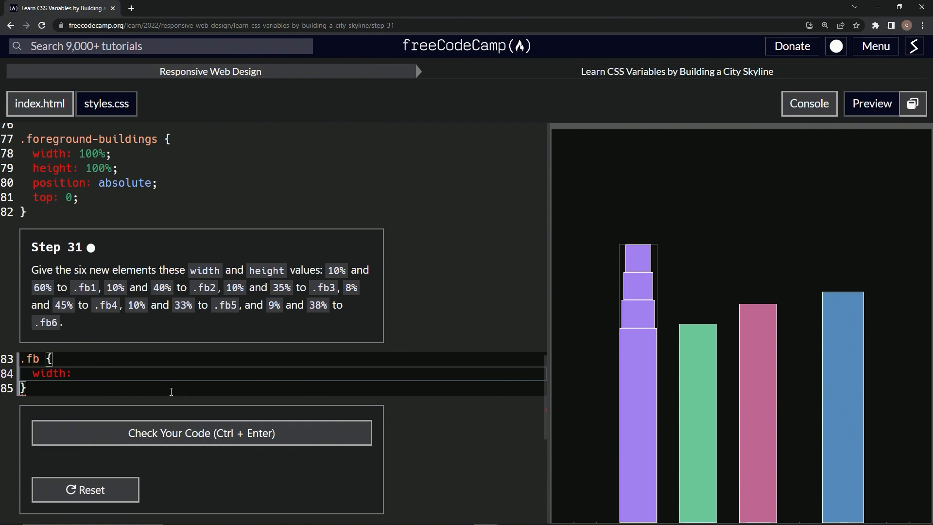
{"action": "type", "text": "10%;"}
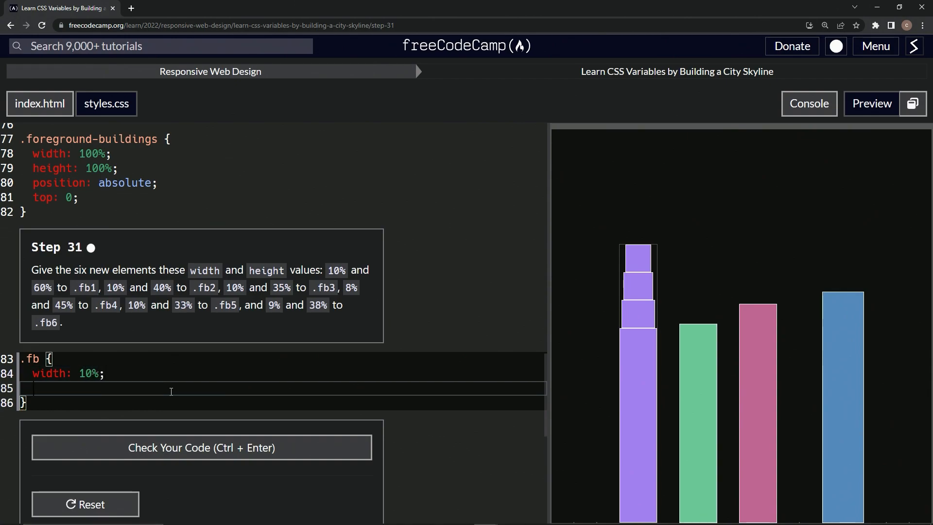
{"action": "type", "text": "heigth"}
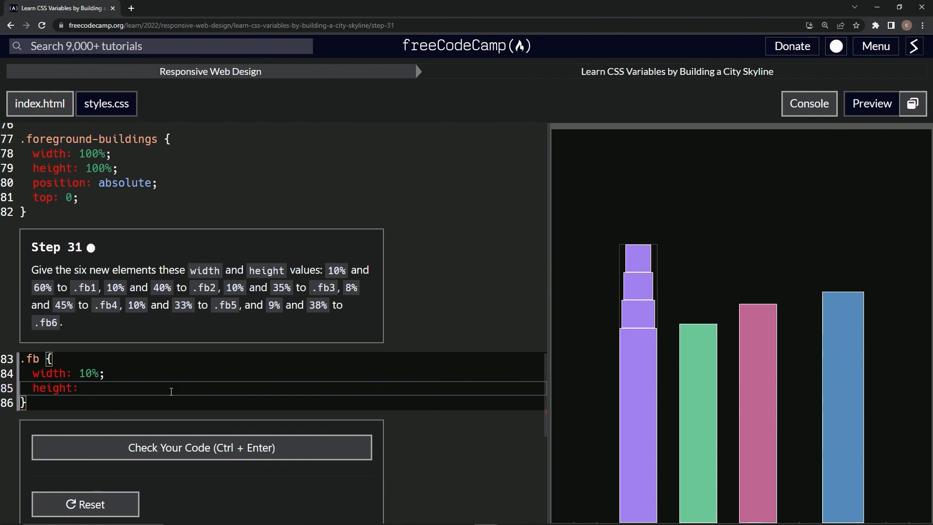
{"action": "type", "text": "%;"}
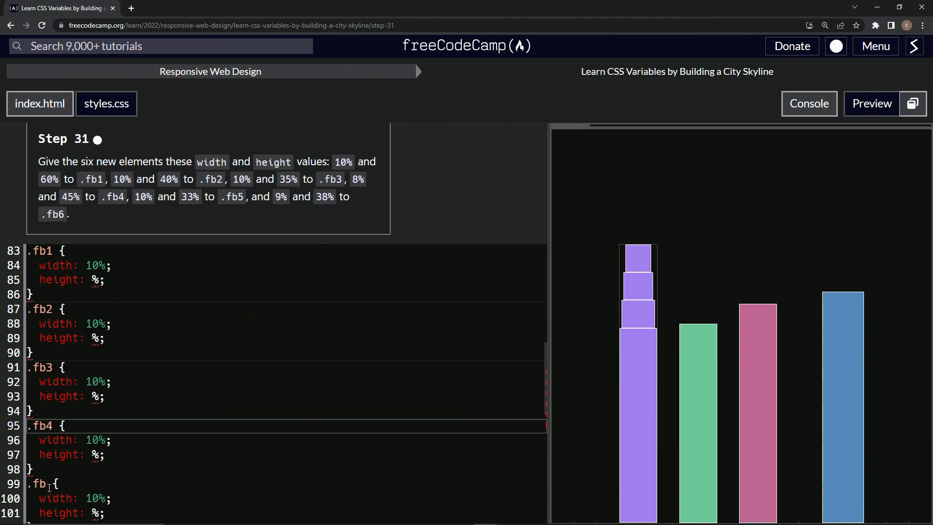
Scroll down through the six numbered .fb1–.fb6 rules with width 10% and placeholder heights
{"action": "scroll", "scroll_direction": "down", "scroll_amount": 3}
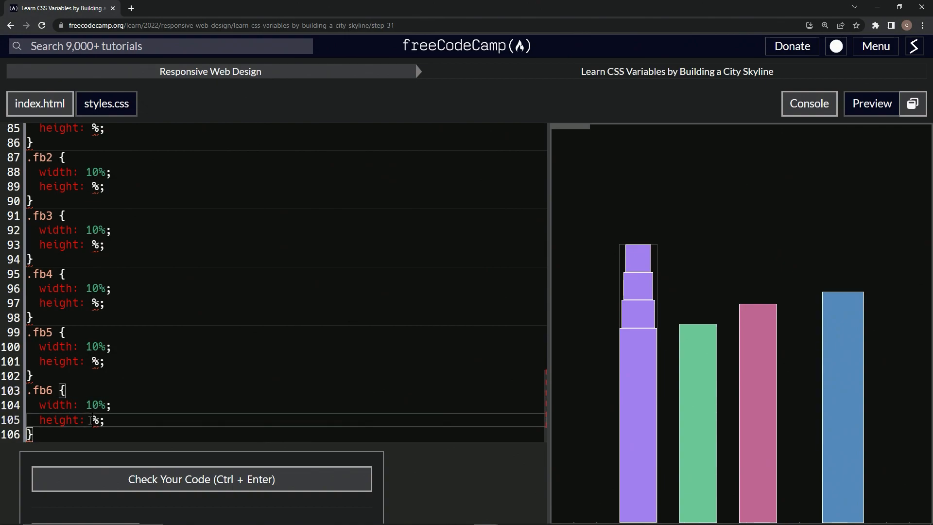
Change .fb6's width to 9% and .fb4's width to 8%
{"action": "double_click", "coordinate": [95, 404]}
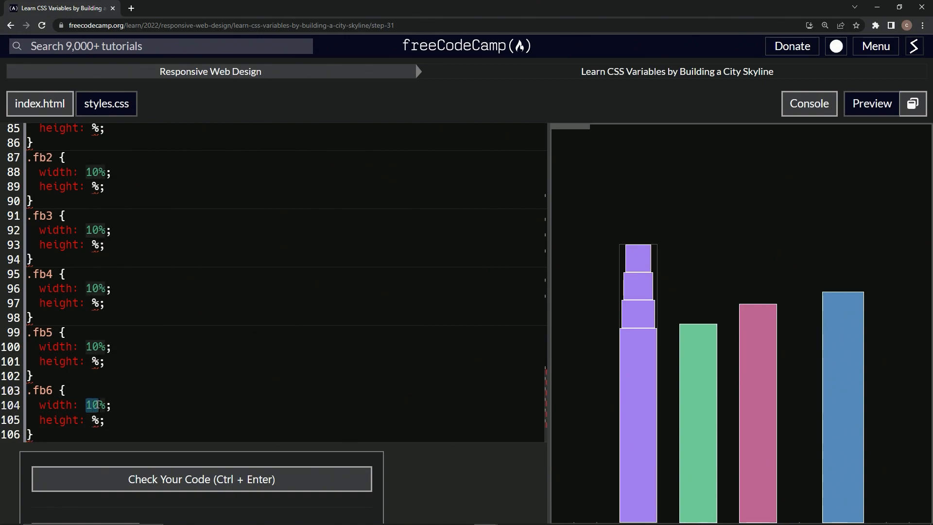
{"action": "type", "text": "9"}
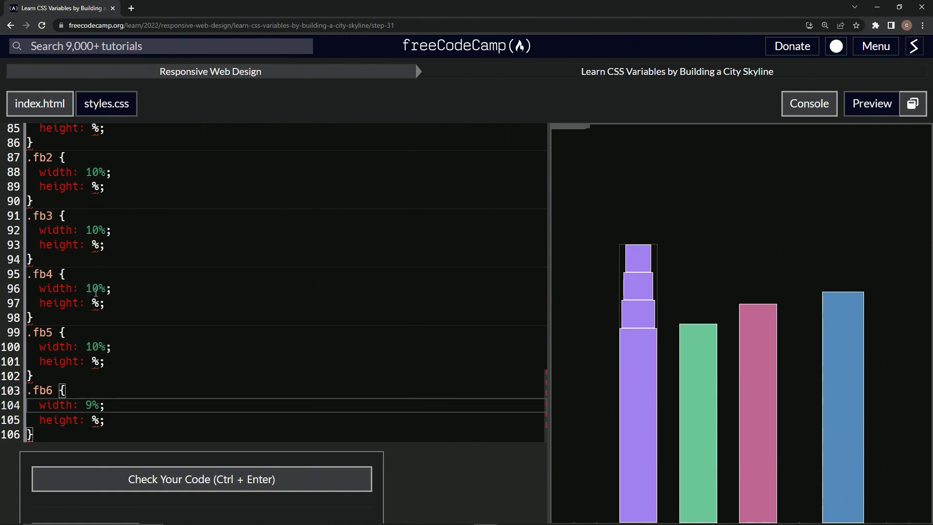
{"action": "double_click", "coordinate": [93, 288]}
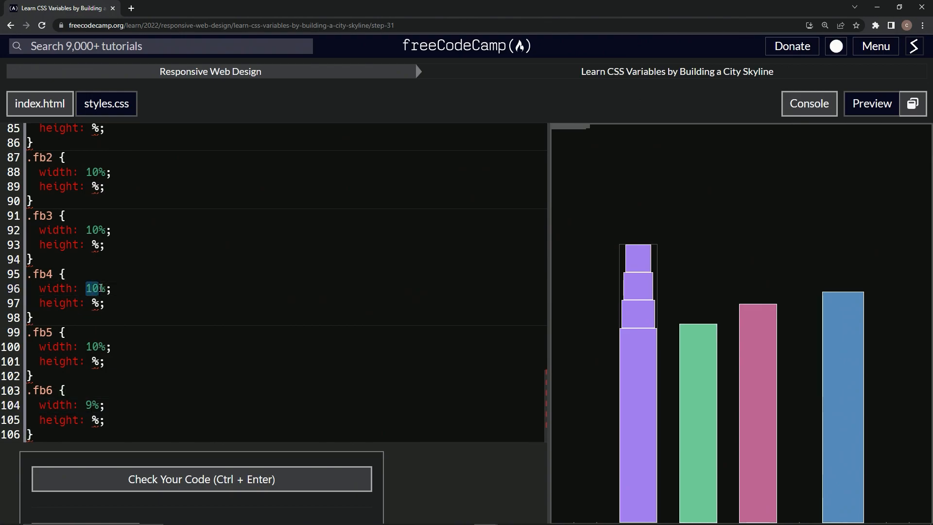
{"action": "type", "text": "8"}
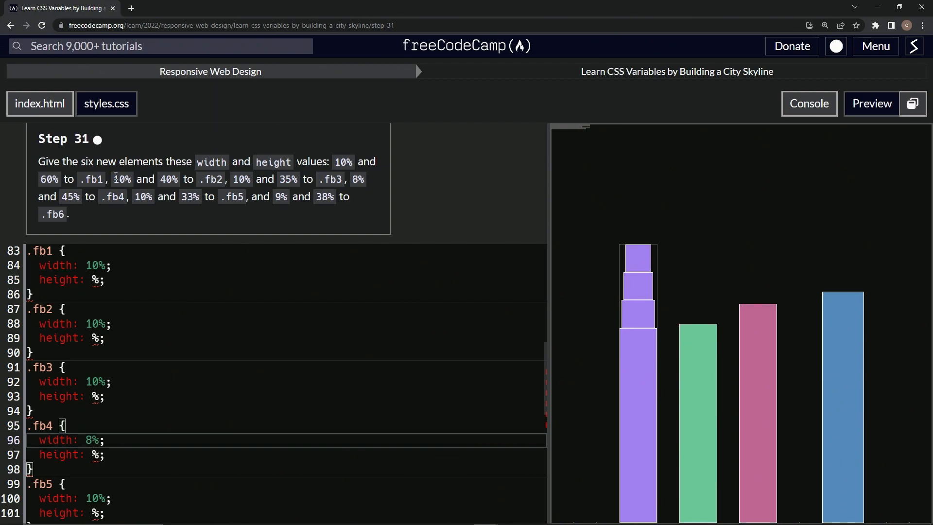
{"action": "mouse_move", "coordinate": [192, 155]}
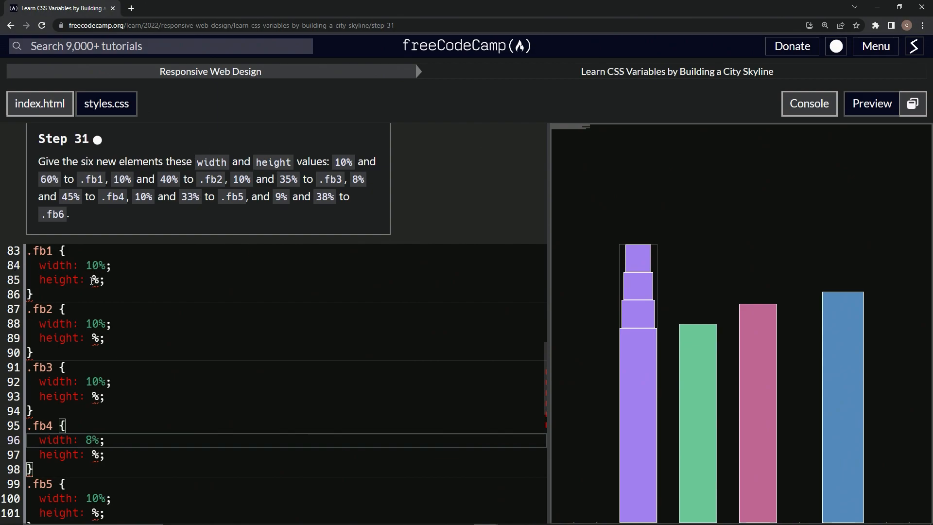
Fill the heights of .fb1–.fb6 as 60%, 40%, 35%, 45%, 33% and 38%
{"action": "type", "text": "60"}
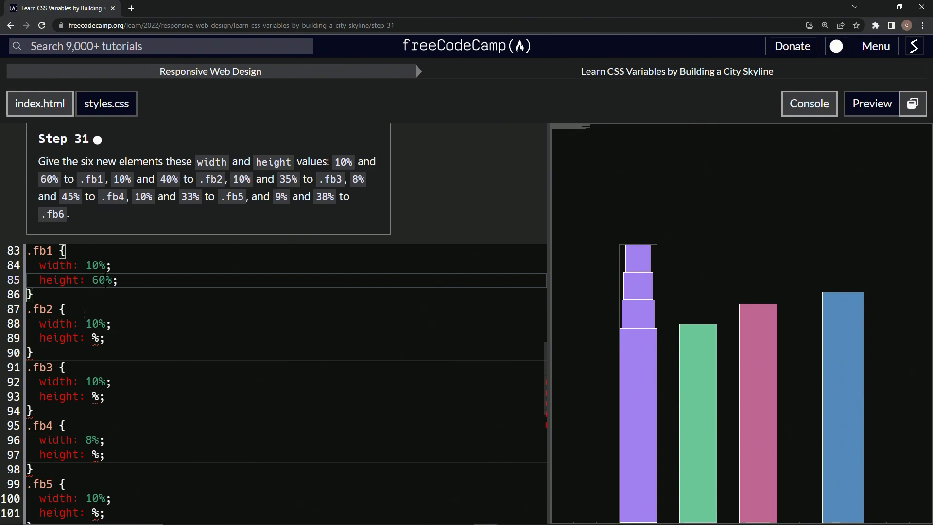
{"action": "type", "text": "40"}
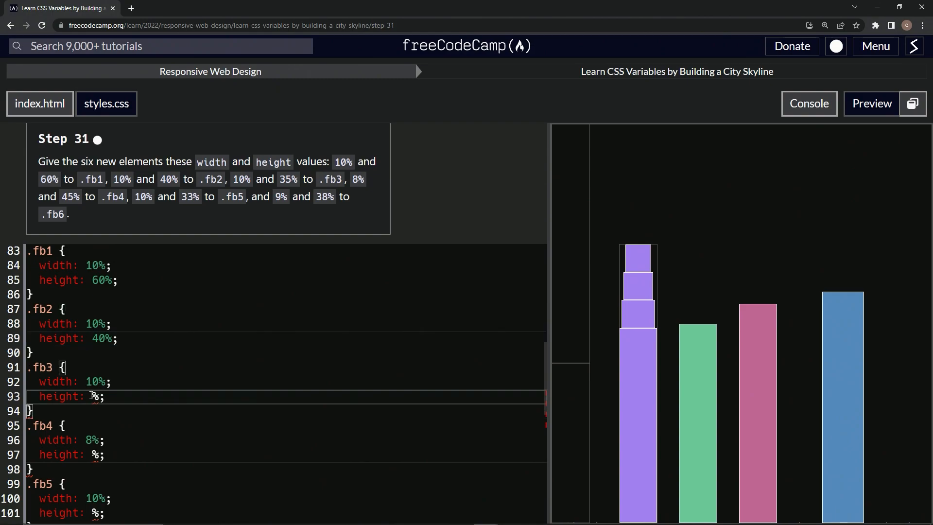
{"action": "type", "text": "35"}
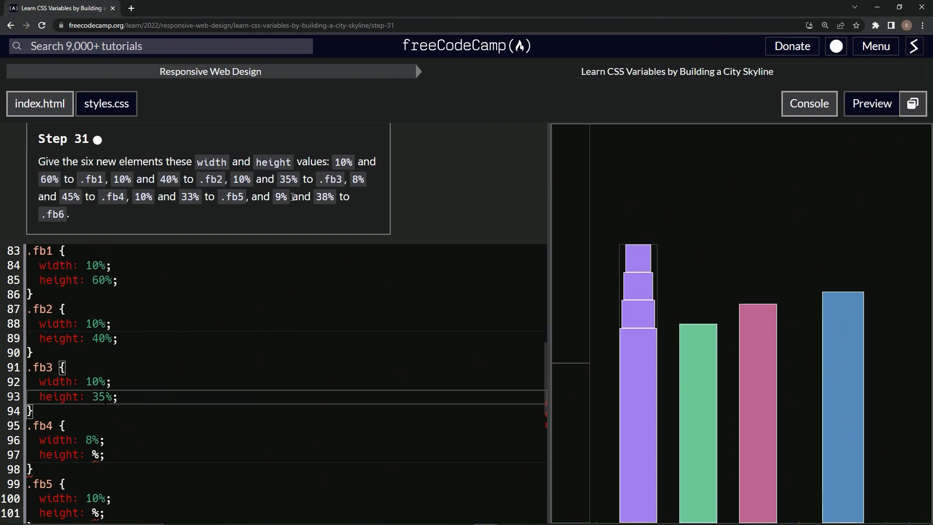
{"action": "scroll", "scroll_direction": "down", "scroll_amount": 3}
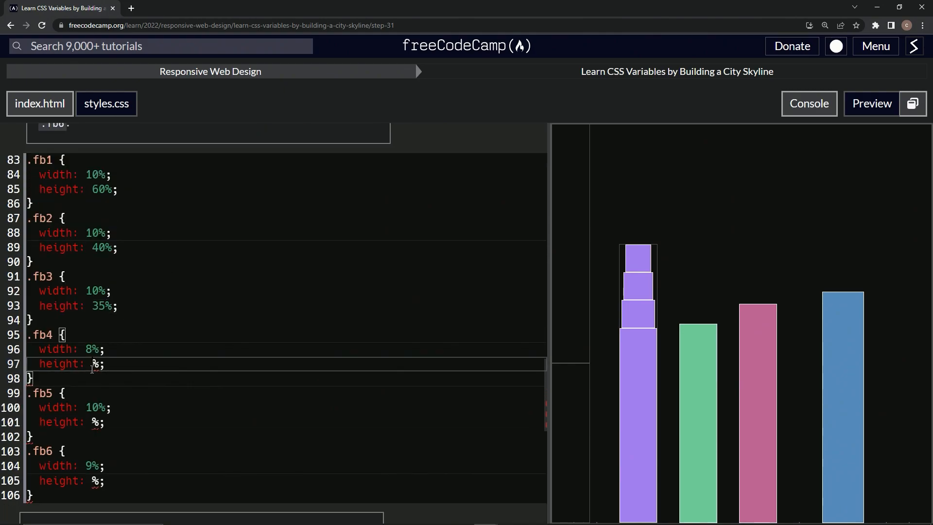
{"action": "type", "text": "45"}
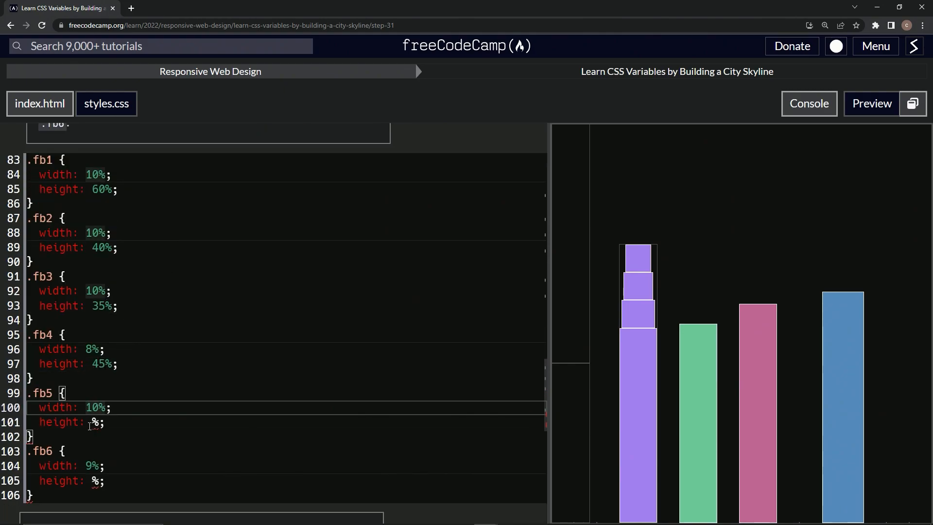
{"action": "type", "text": "33"}
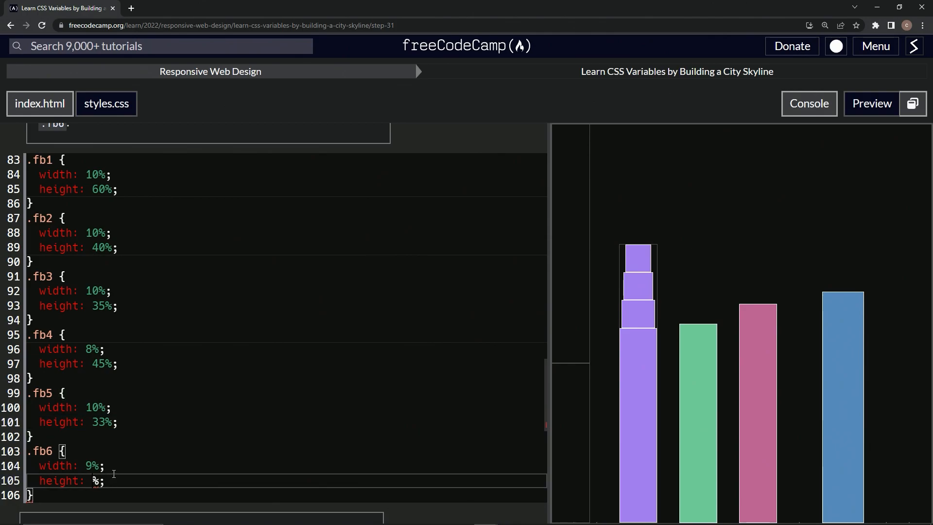
{"action": "type", "text": "38"}
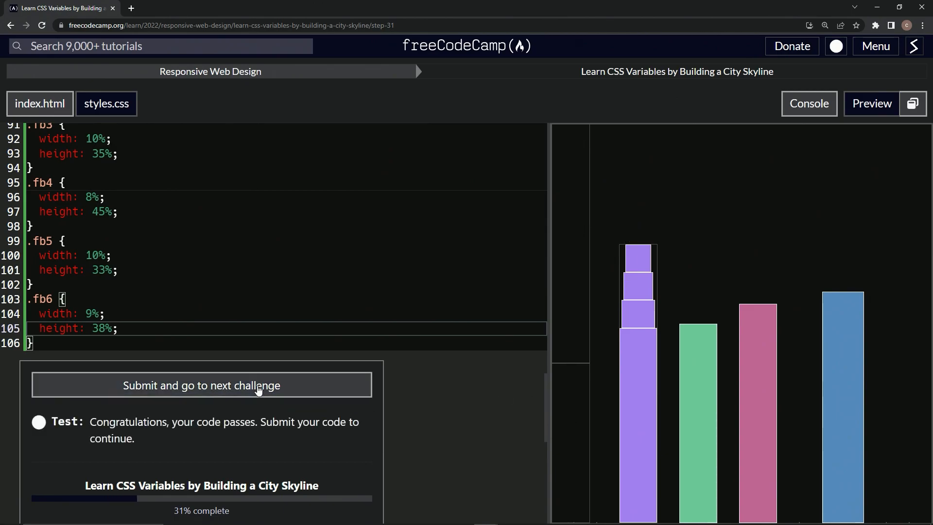
Submit the passing step 31 code and load step 32
{"action": "left_click", "coordinate": [201, 384]}
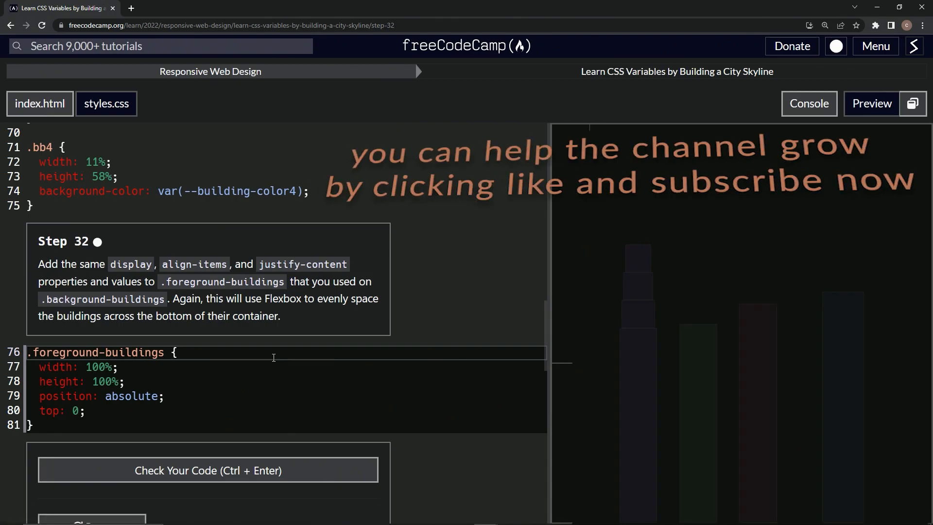
{"action": "mouse_move", "coordinate": [90, 253]}
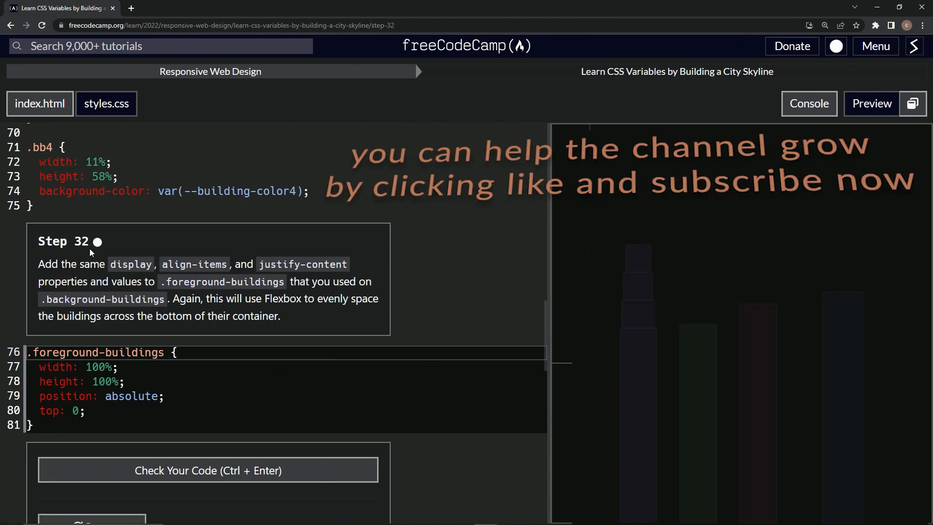